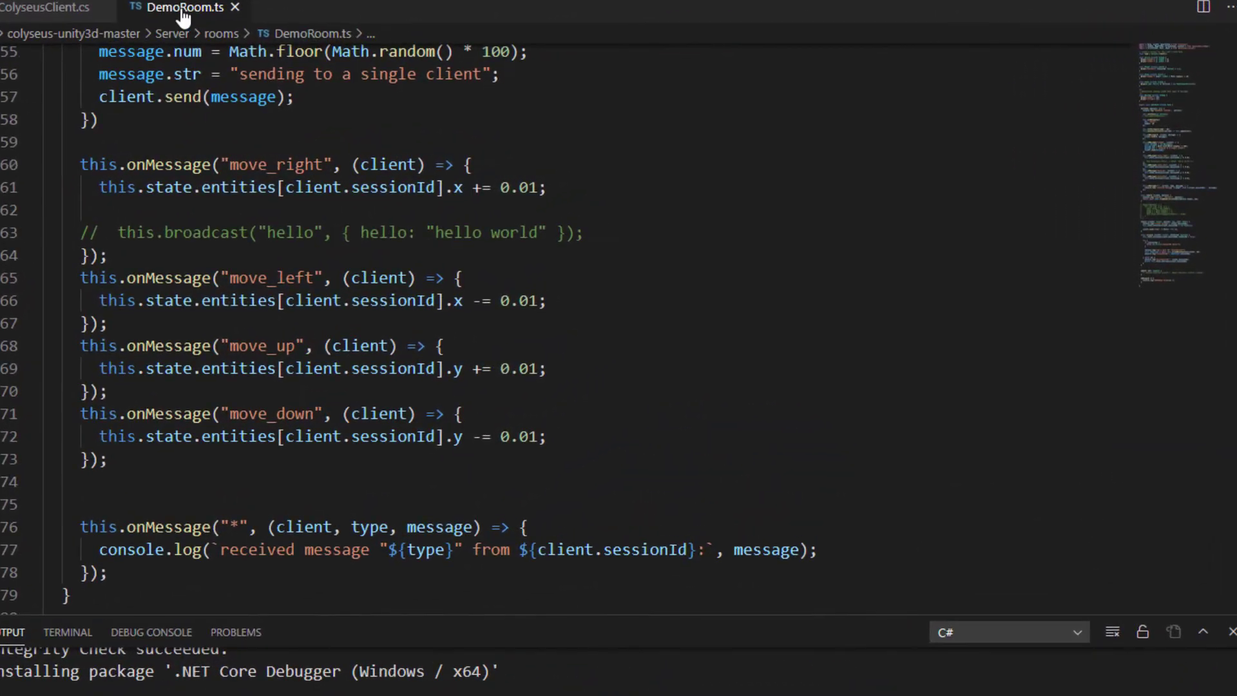
mouse_move(183, 12)
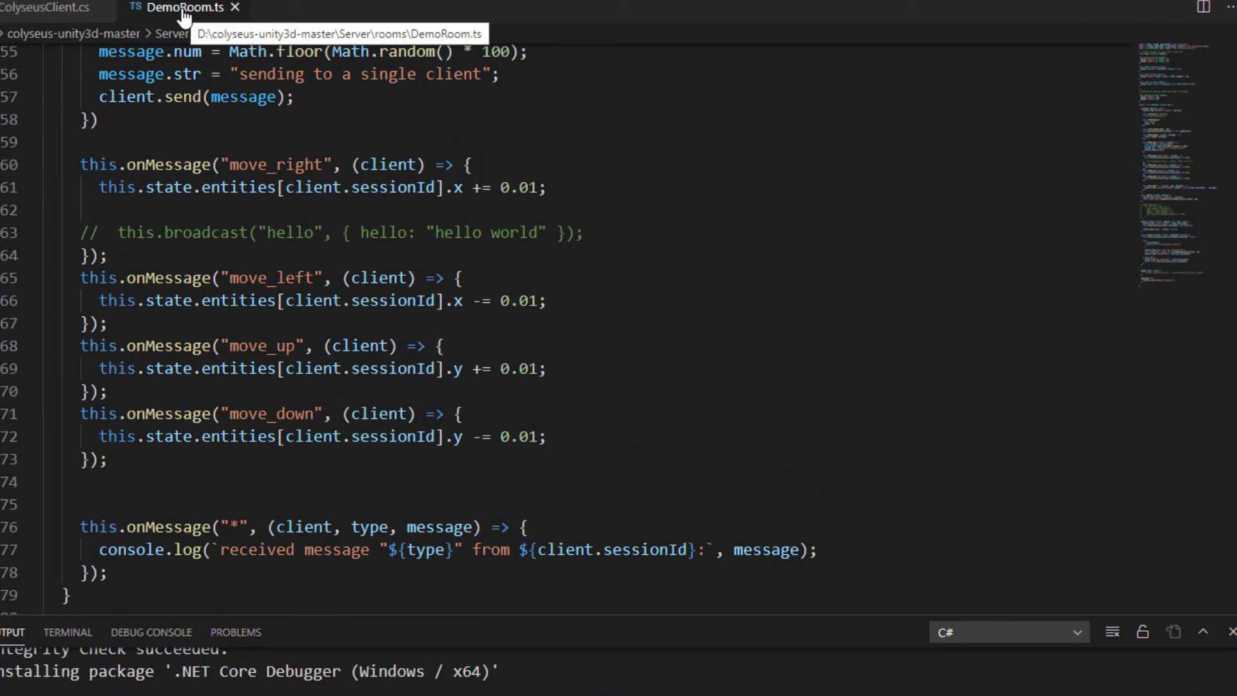
mouse_move(514, 133)
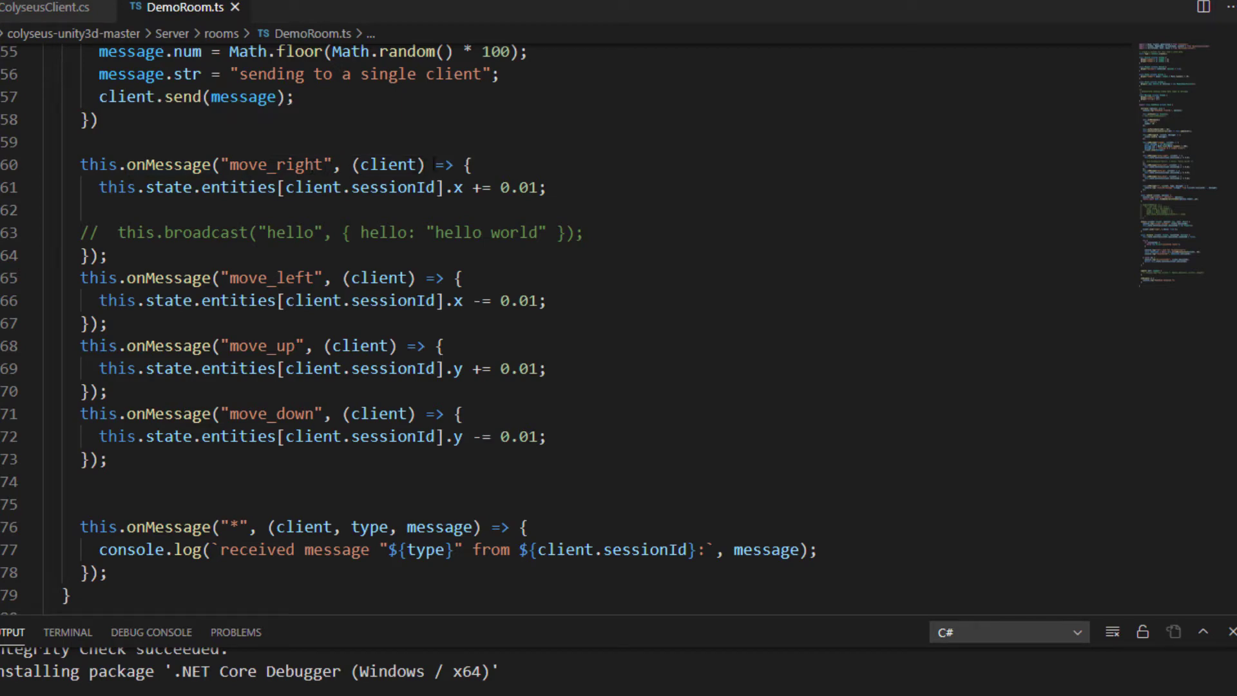
- Review the move_right handler in DemoRoom.ts and the ColyseusClient.cs script side by side
left_click(445, 164)
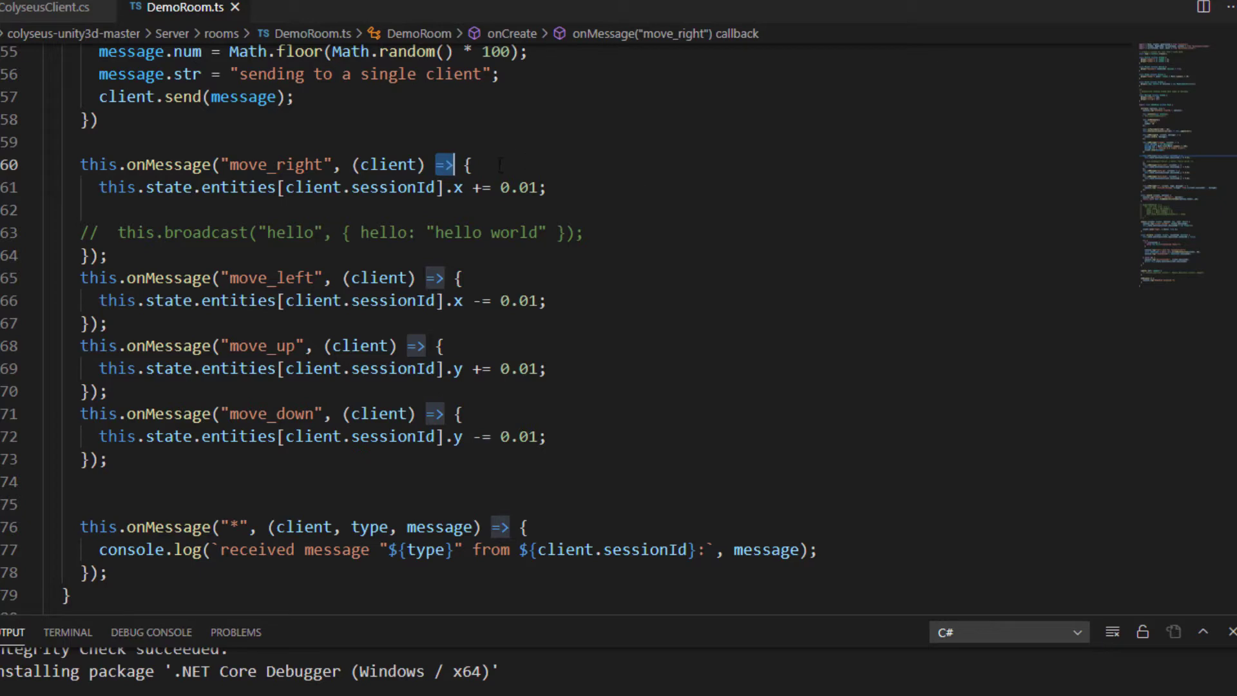
left_click(469, 164)
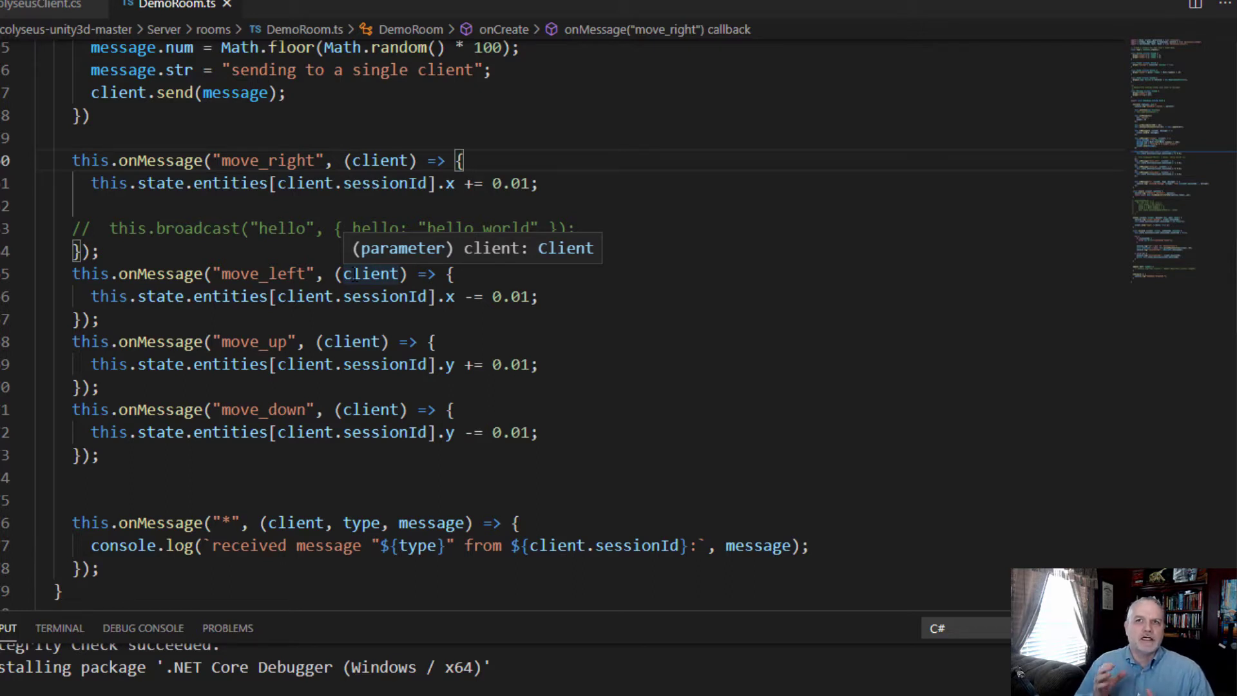
mouse_move(31, 67)
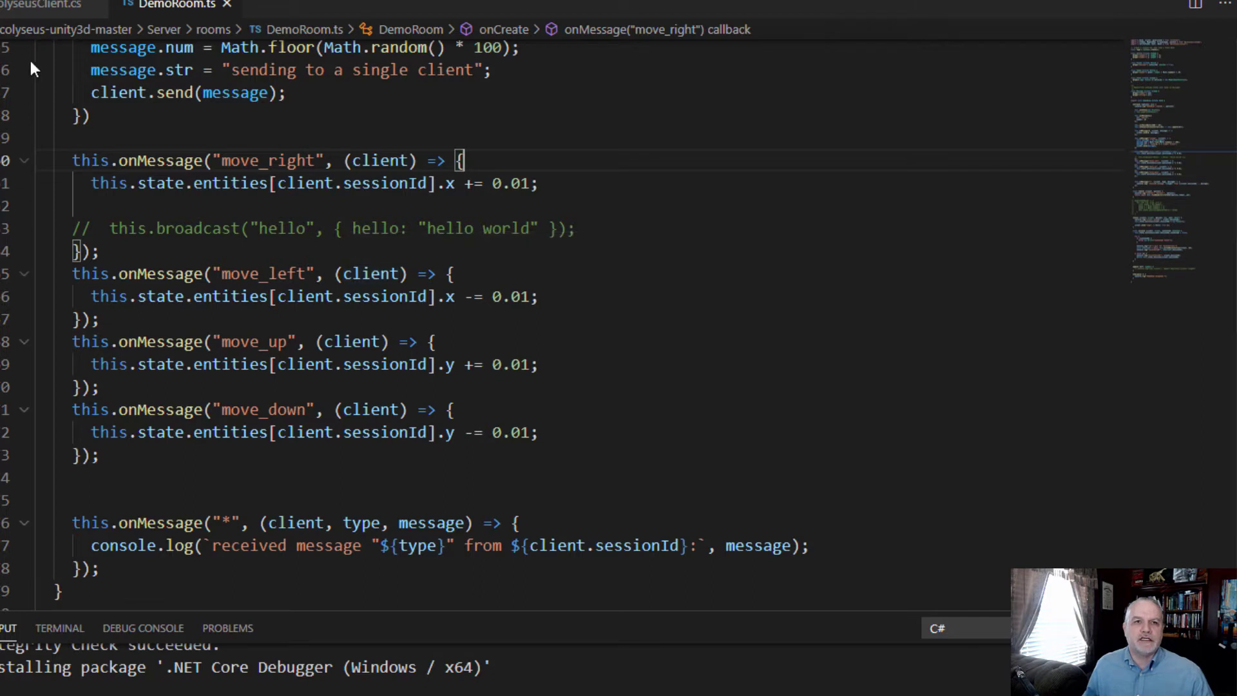
left_click(44, 5)
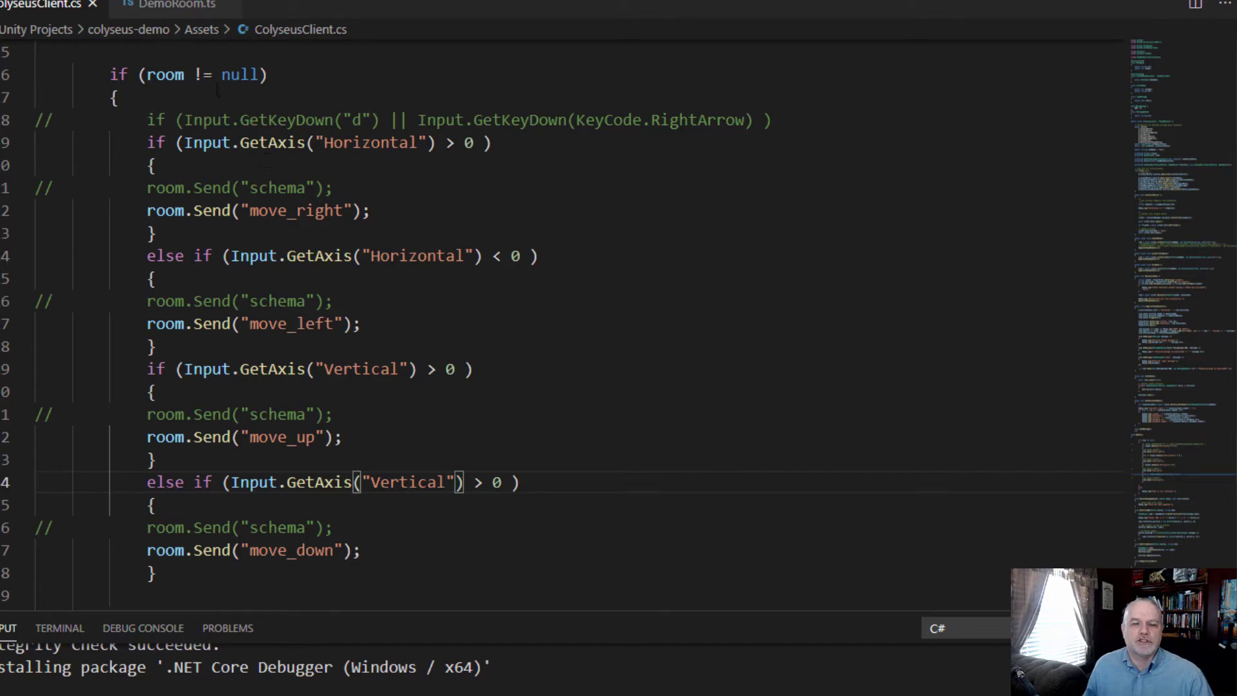
left_click(176, 5)
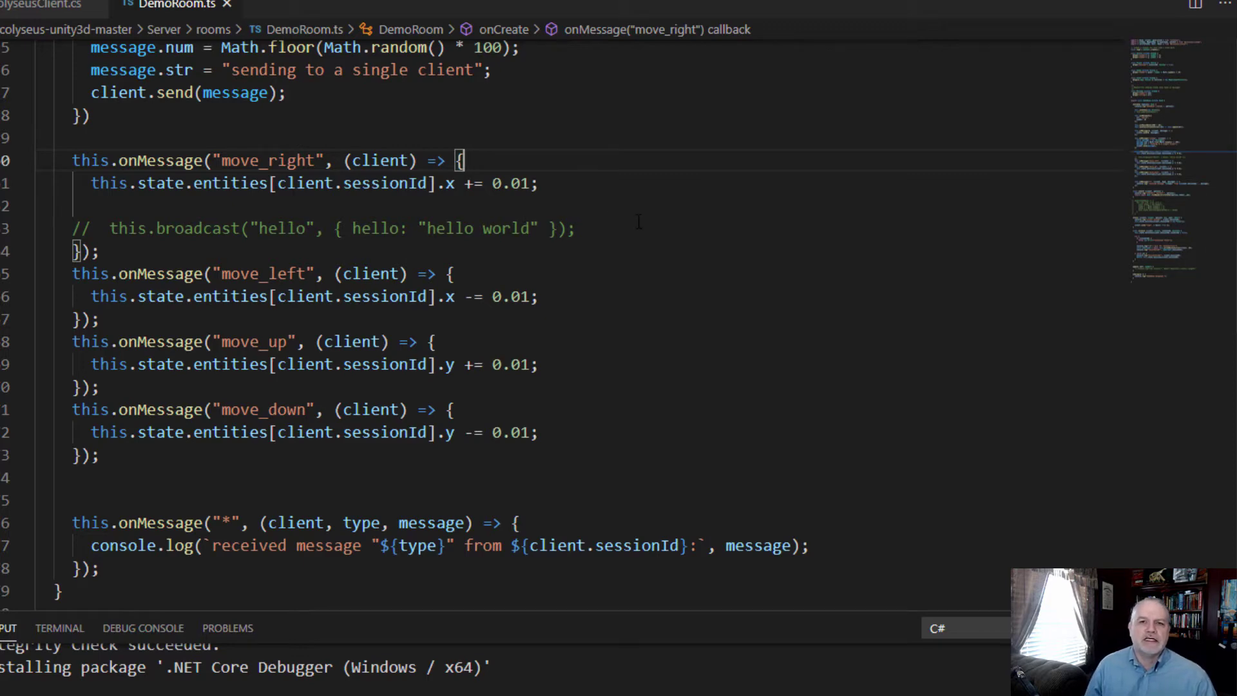
- Add lines setting x = 0 and y = 0 at the start of move_right, before the 0.01 increment
key("enter")
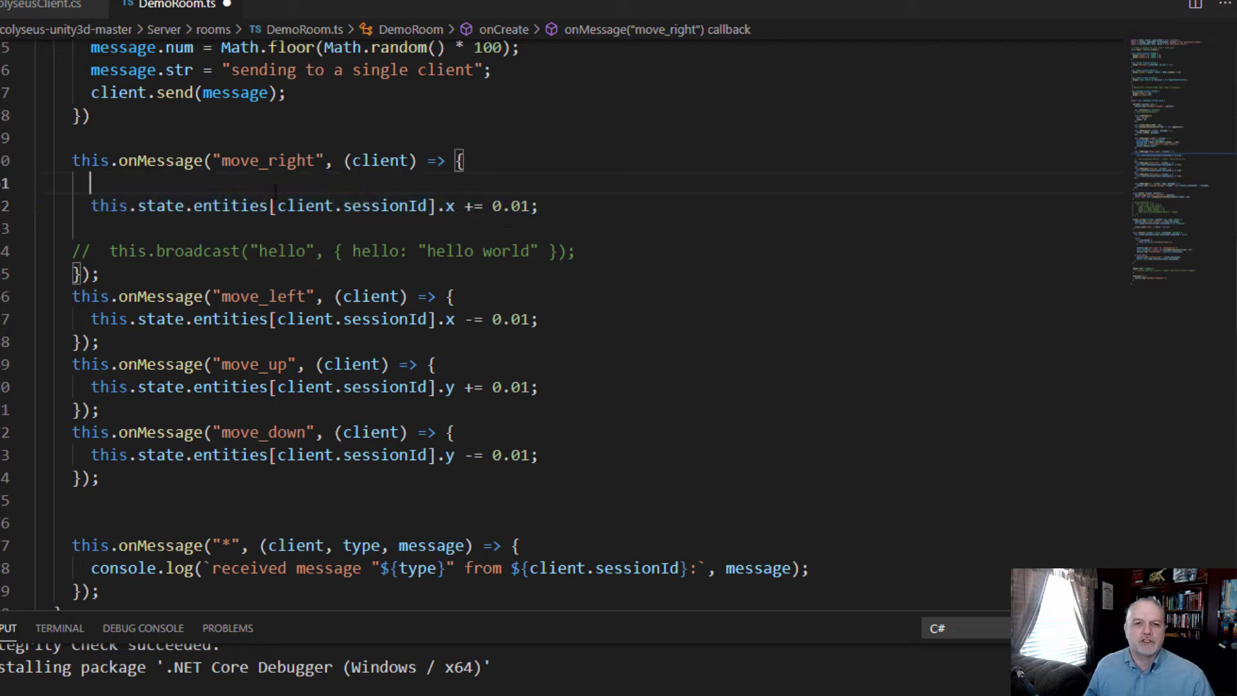
type("this.state.entities[client.sessionId].x += 0.01;")
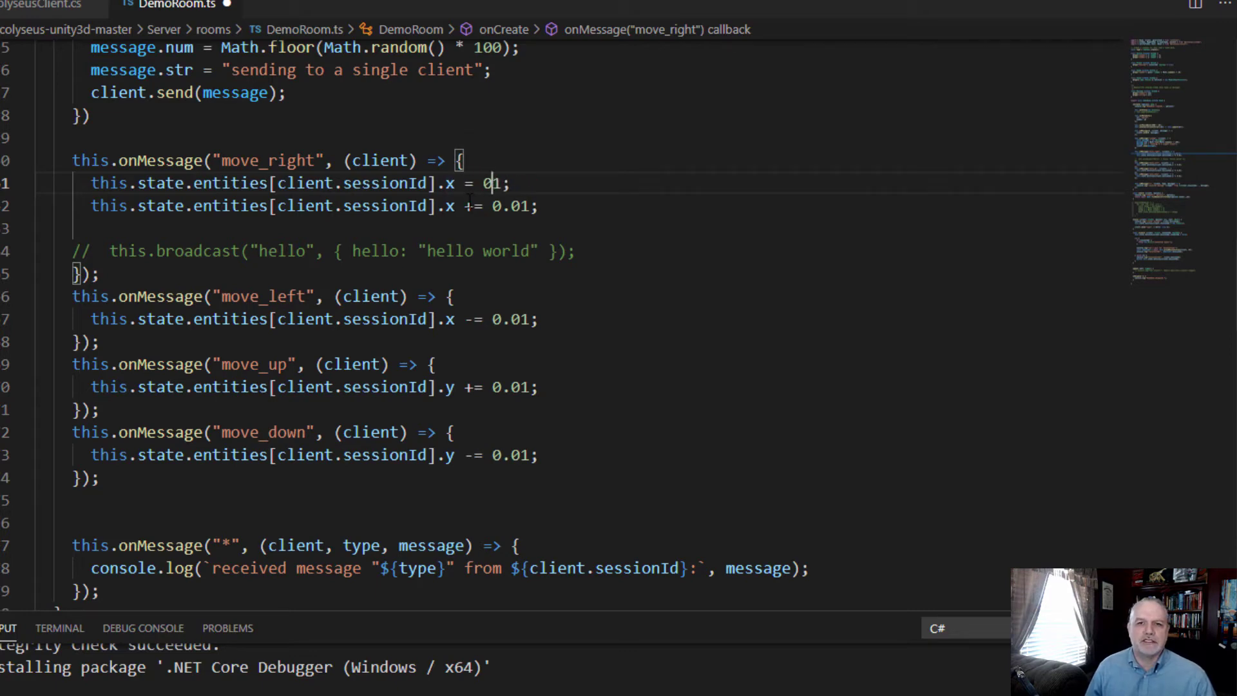
key("Backspace")
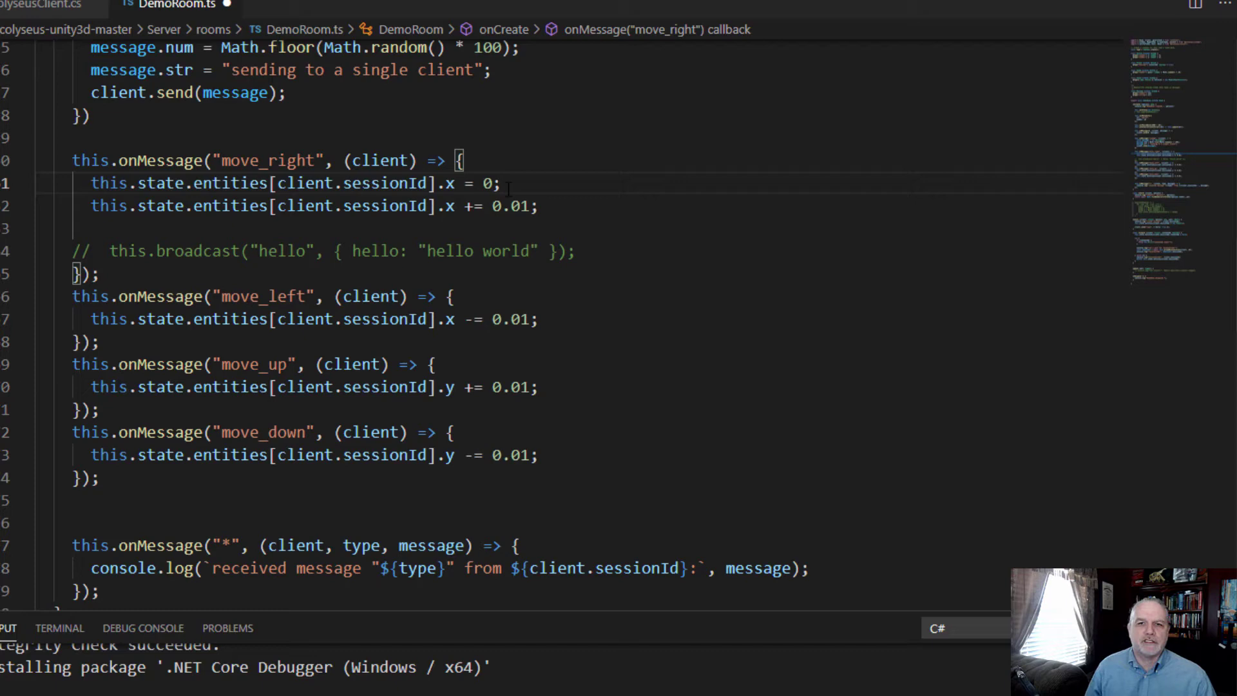
key("Enter")
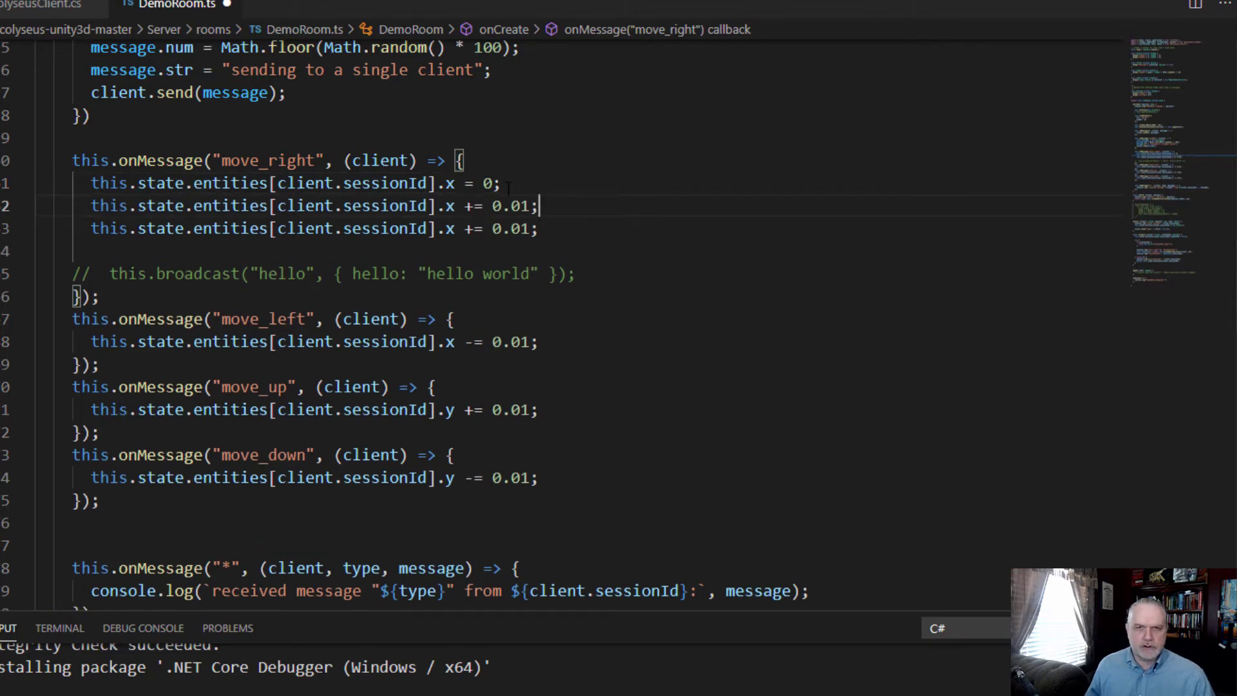
mouse_move(450, 205)
type("y")
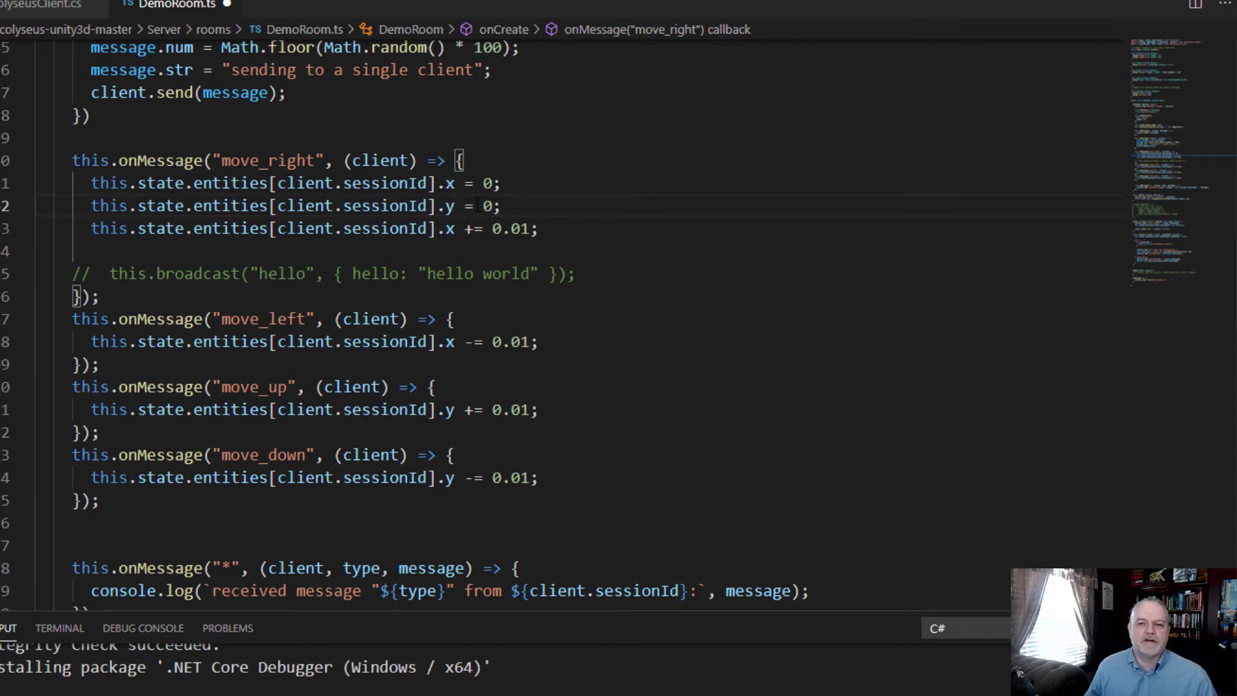
mouse_move(579, 216)
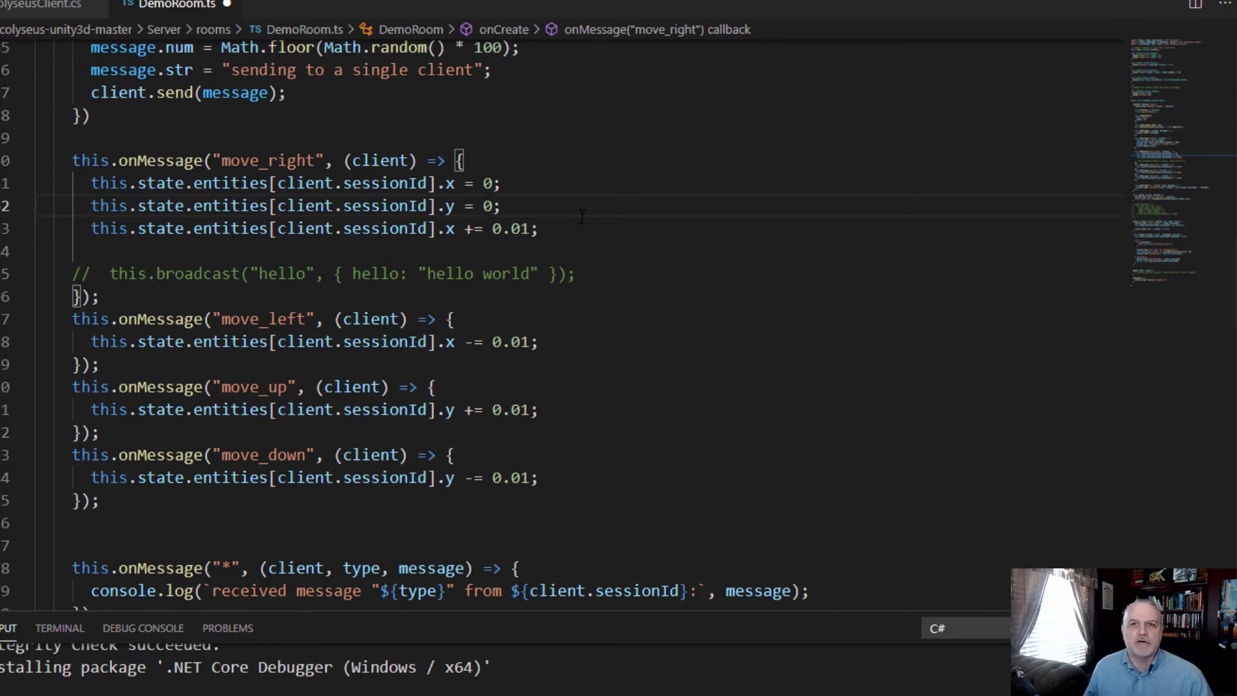
left_click(495, 204)
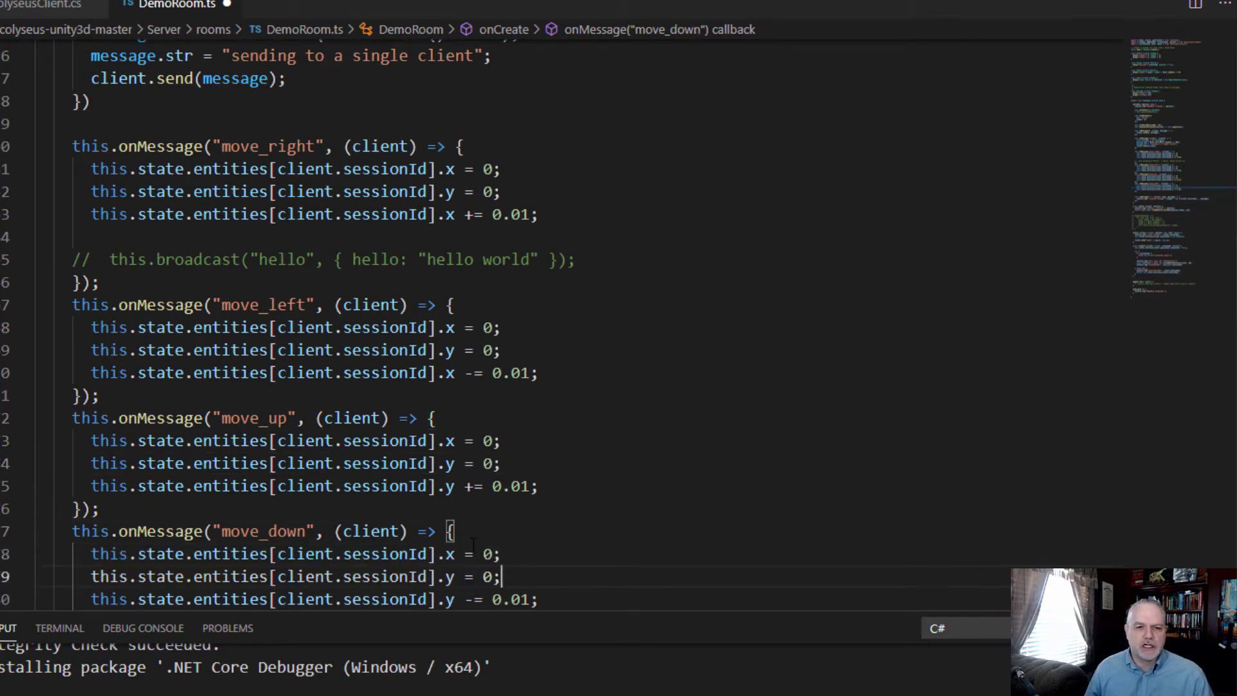
- Reach the move_down handler and add the same x = 0 and y = 0 reset lines
scroll("down", 3)
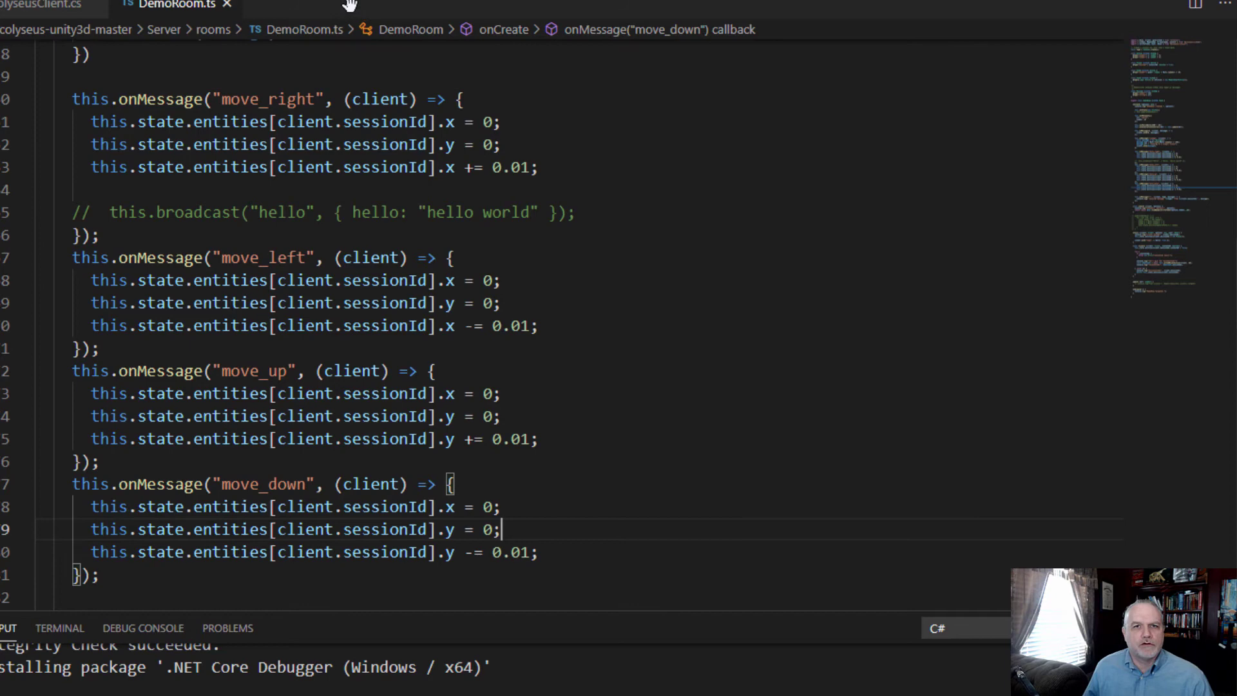
mouse_move(304, 30)
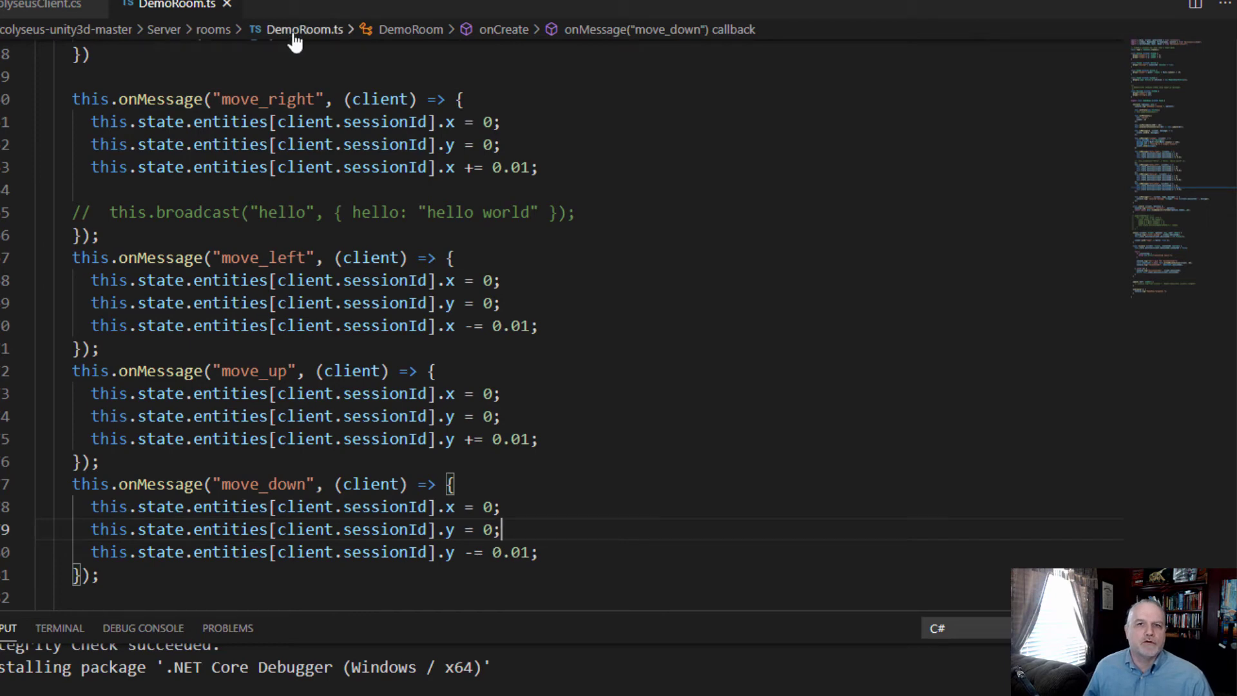
mouse_move(304, 29)
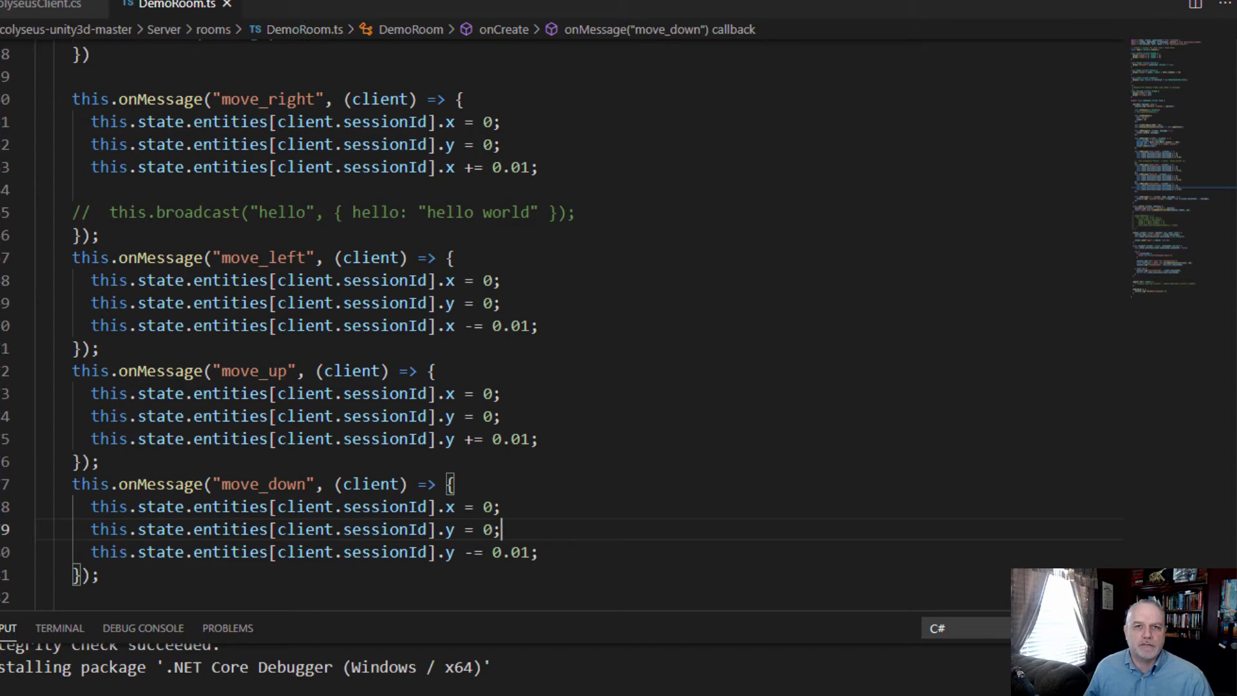
mouse_move(82, 37)
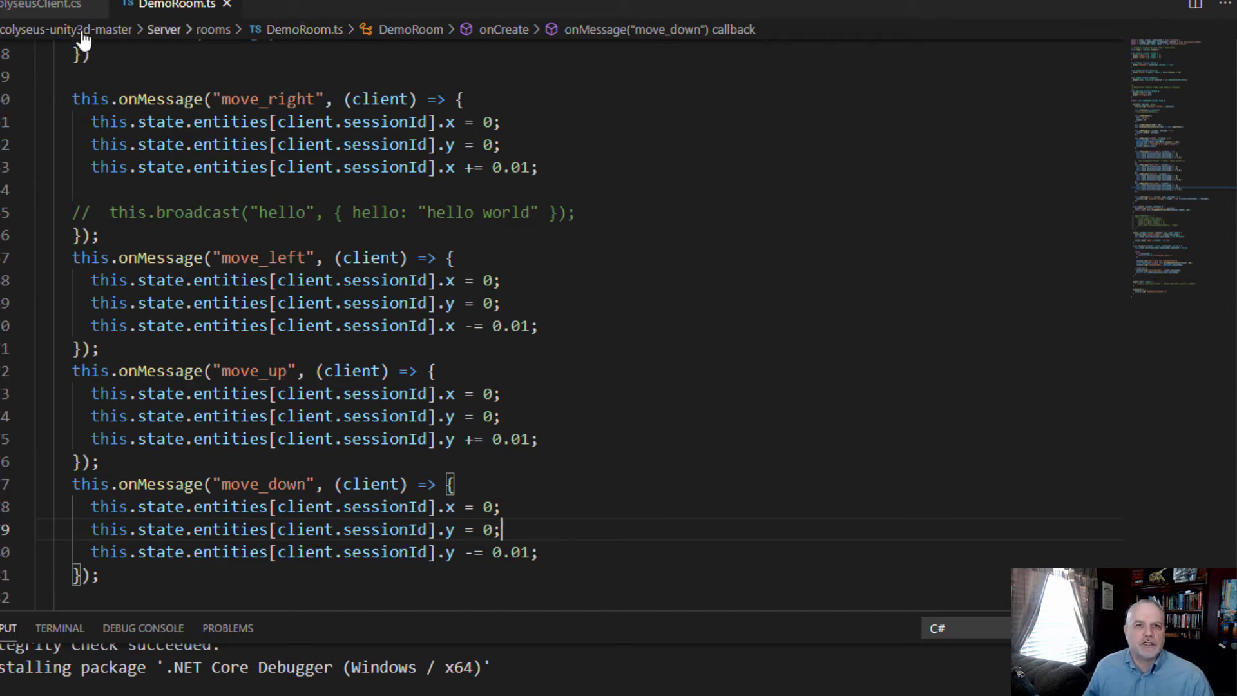
left_click(44, 5)
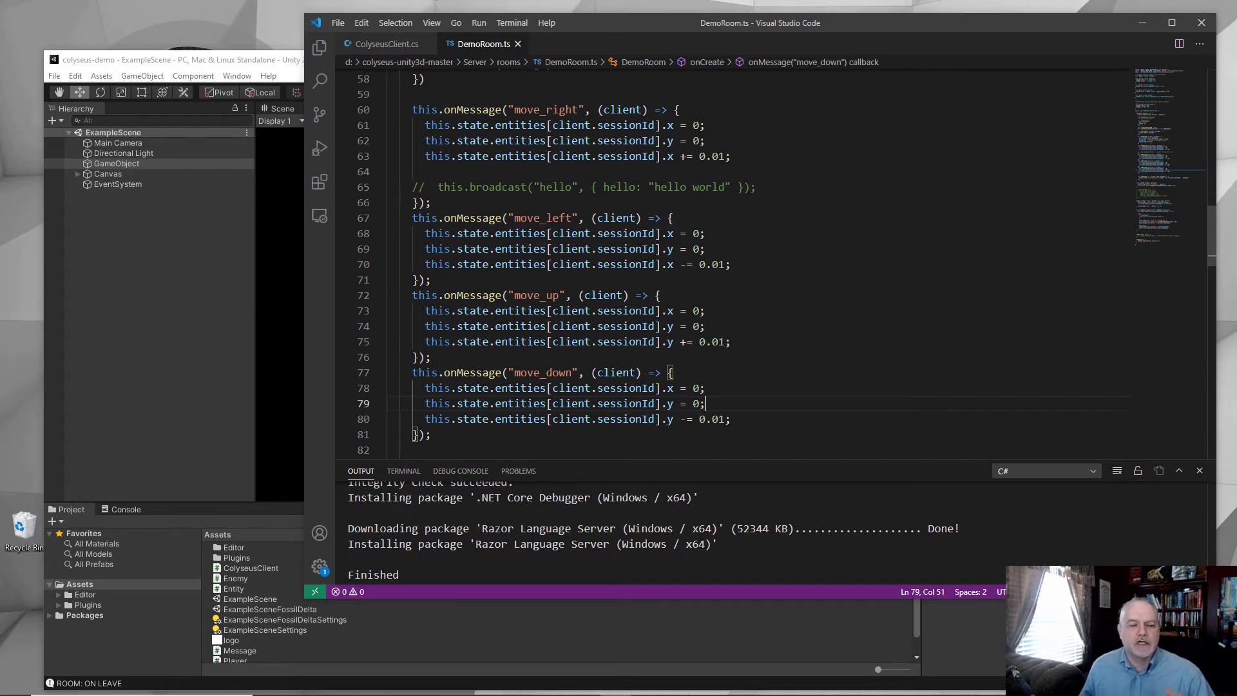
- Run ExampleScene in Unity and replace the localhost endpoint with 34.229.83.156
left_click(197, 60)
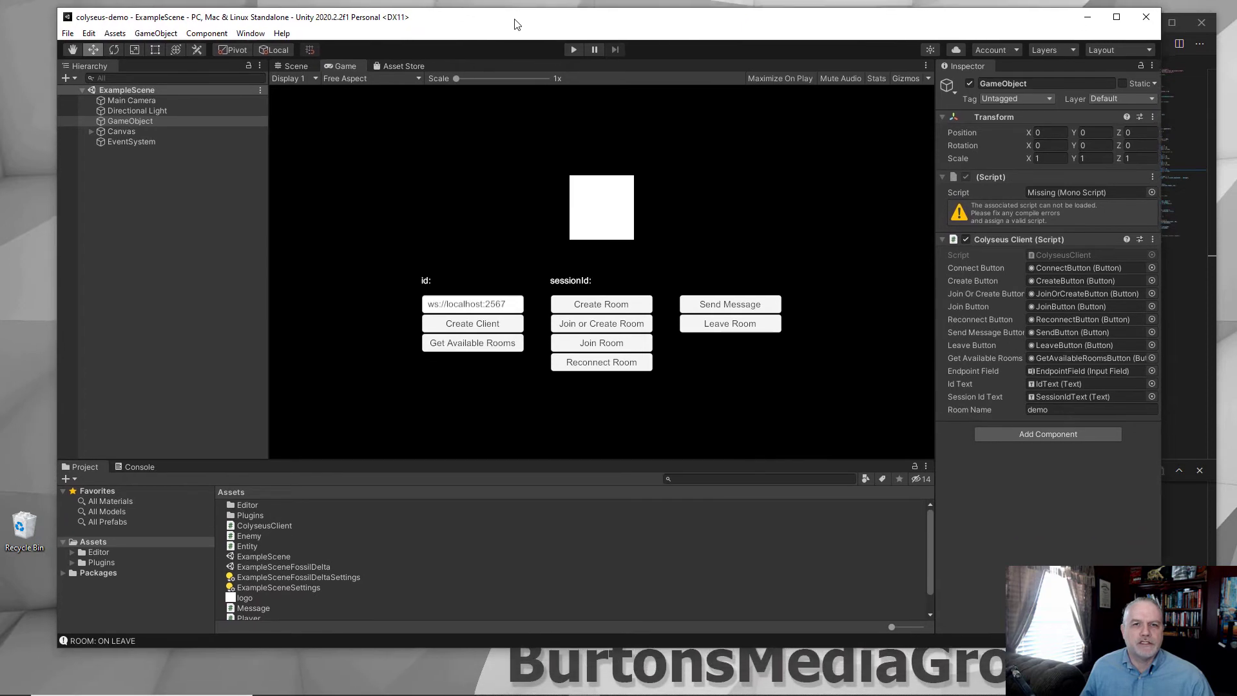
left_click(572, 51)
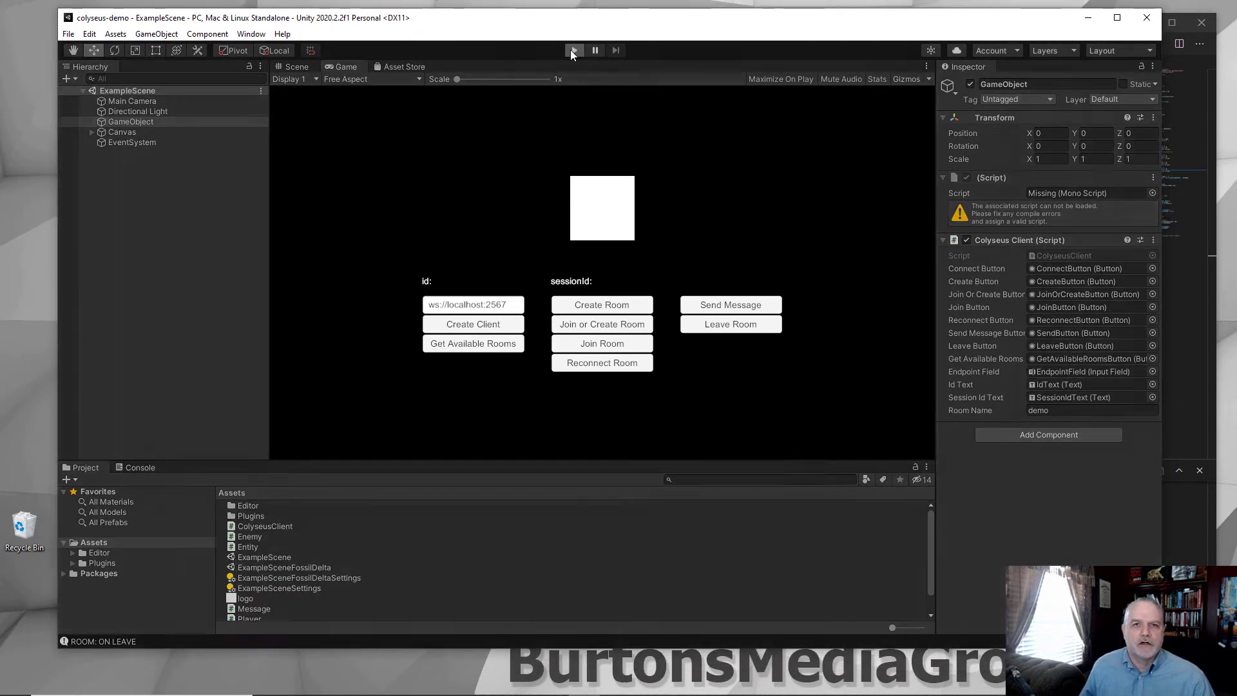
left_click(573, 50)
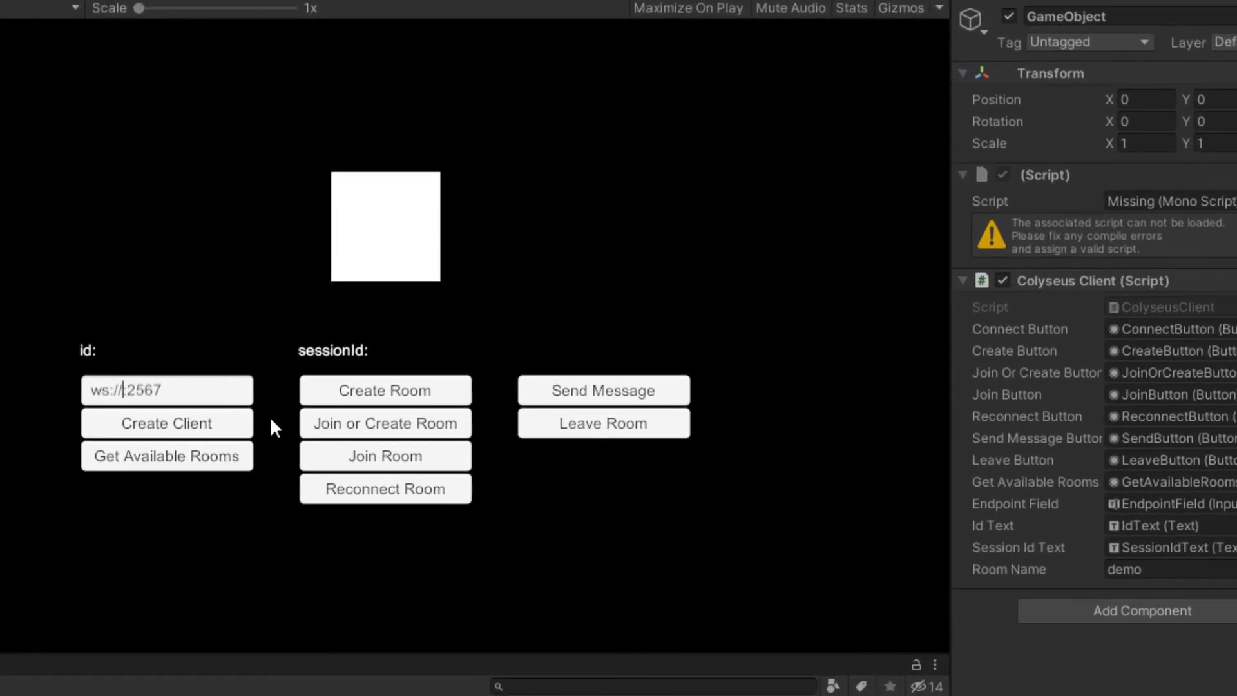
type("3.")
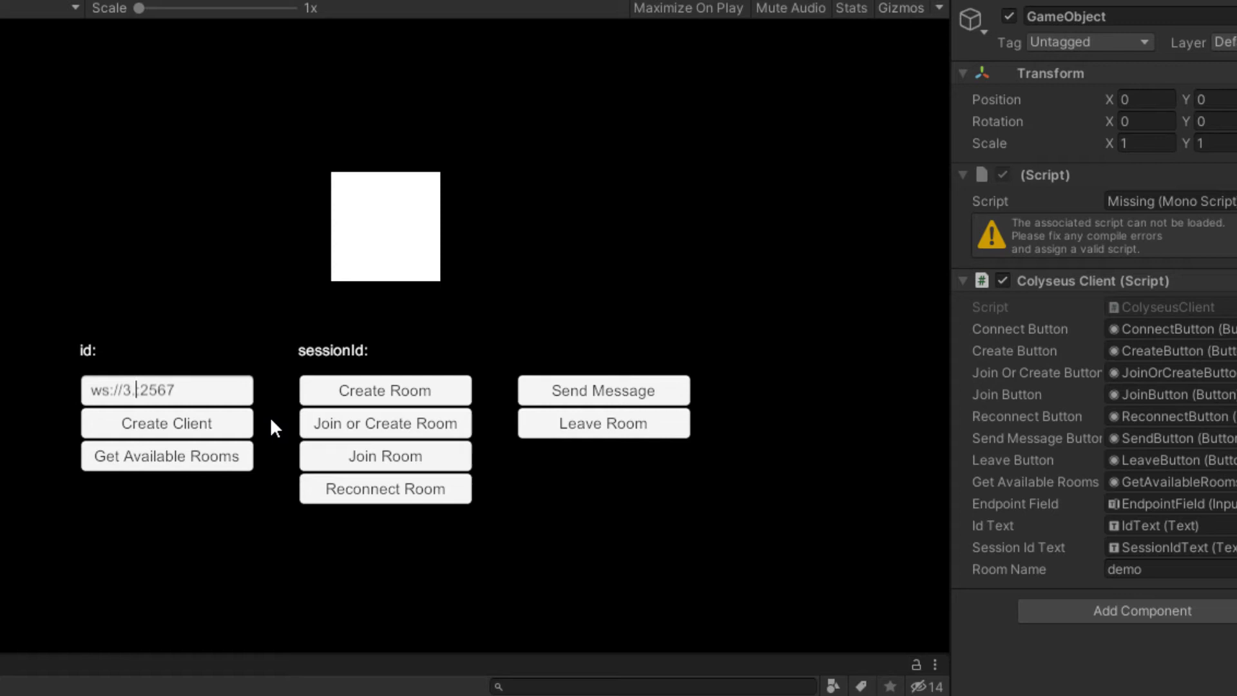
type("4.229.83.156:2")
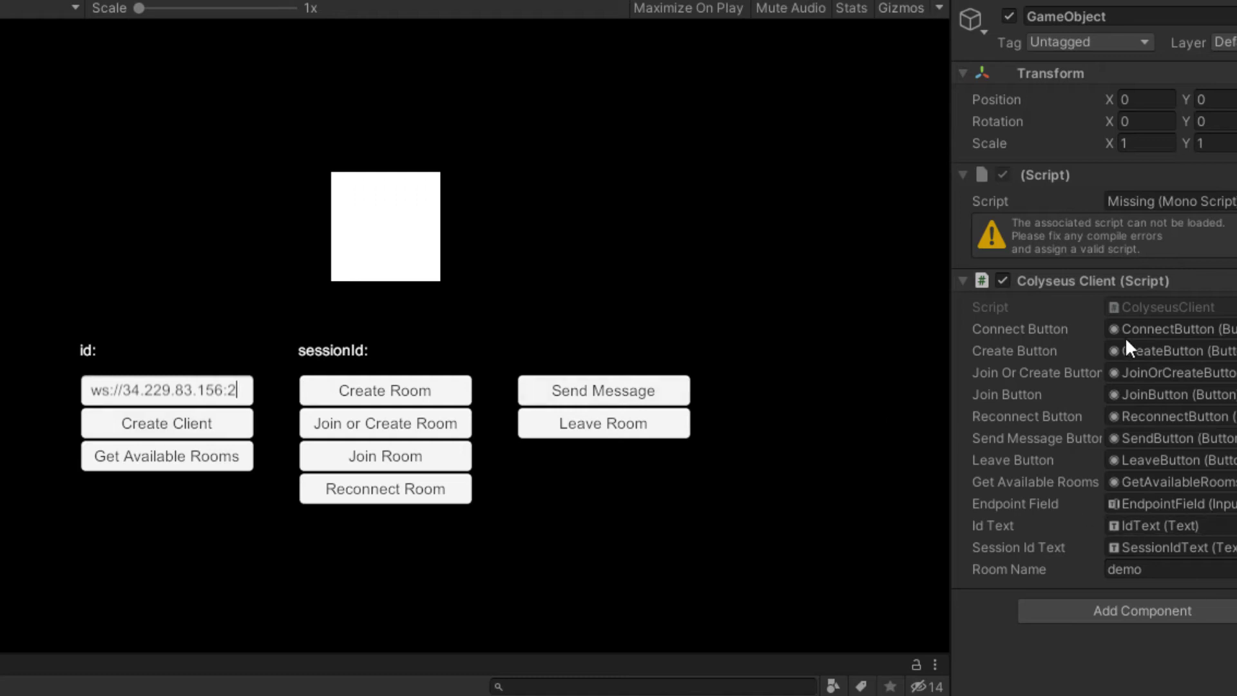
mouse_move(1069, 546)
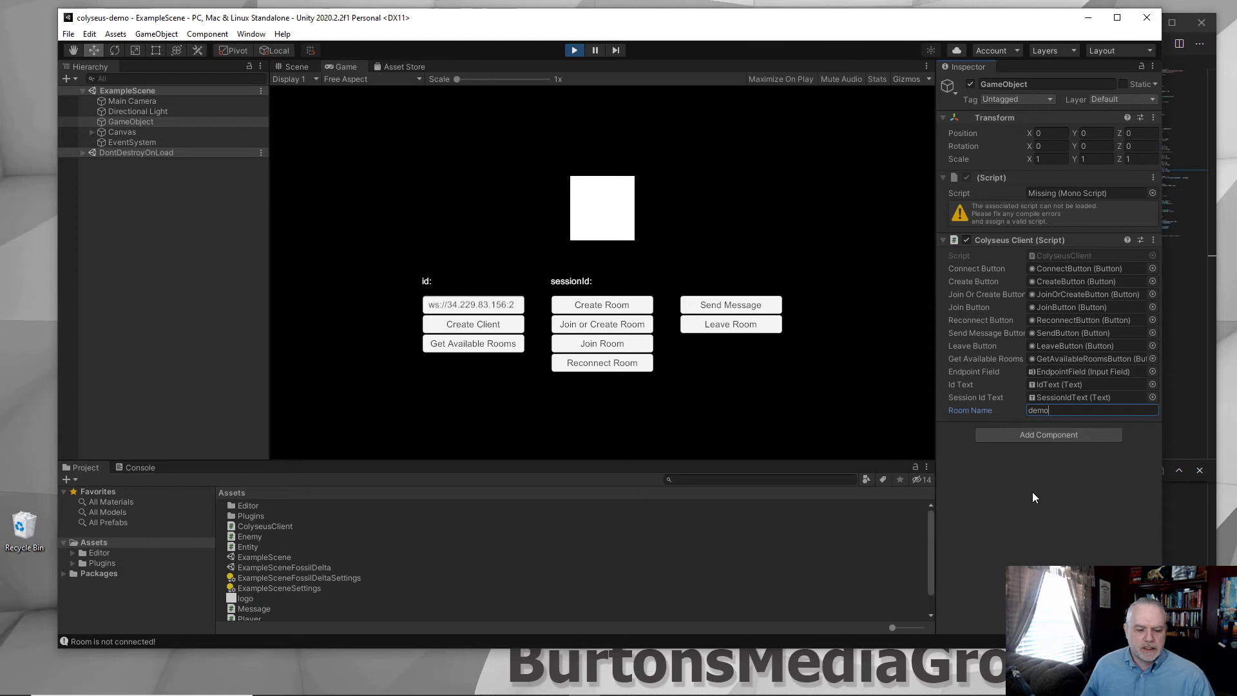
- Change the Colyseus Client's Room Name from demo to demo2
type("2")
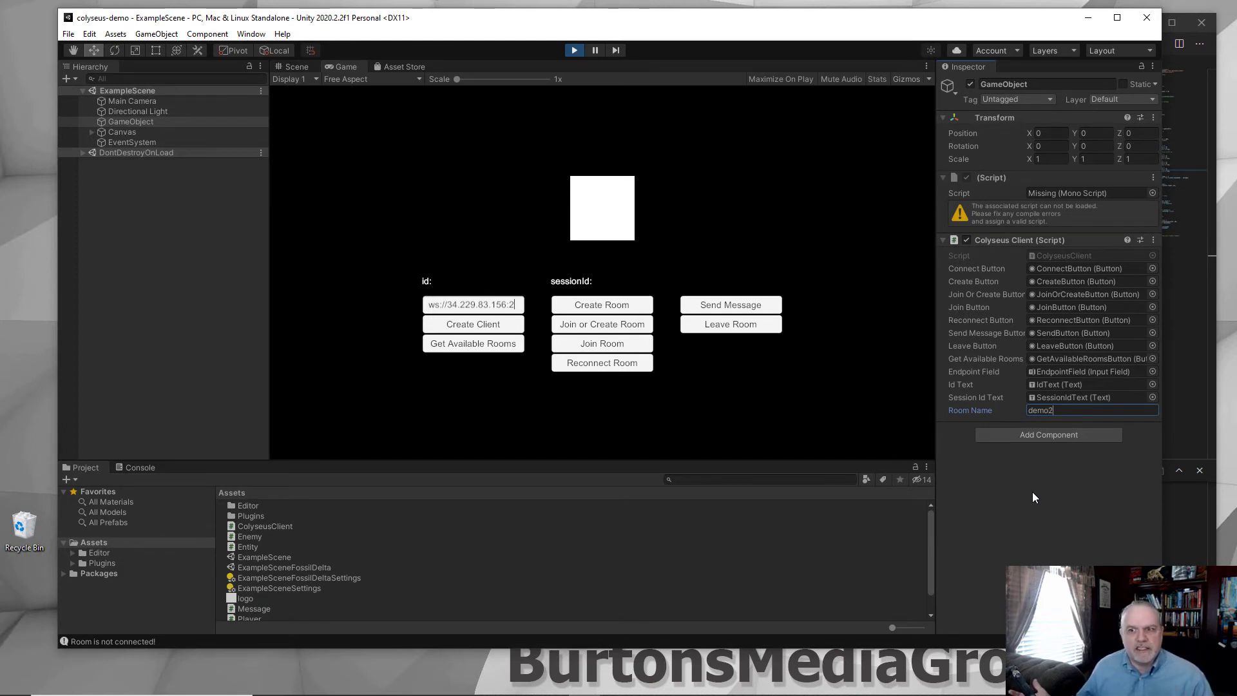
mouse_move(12, 36)
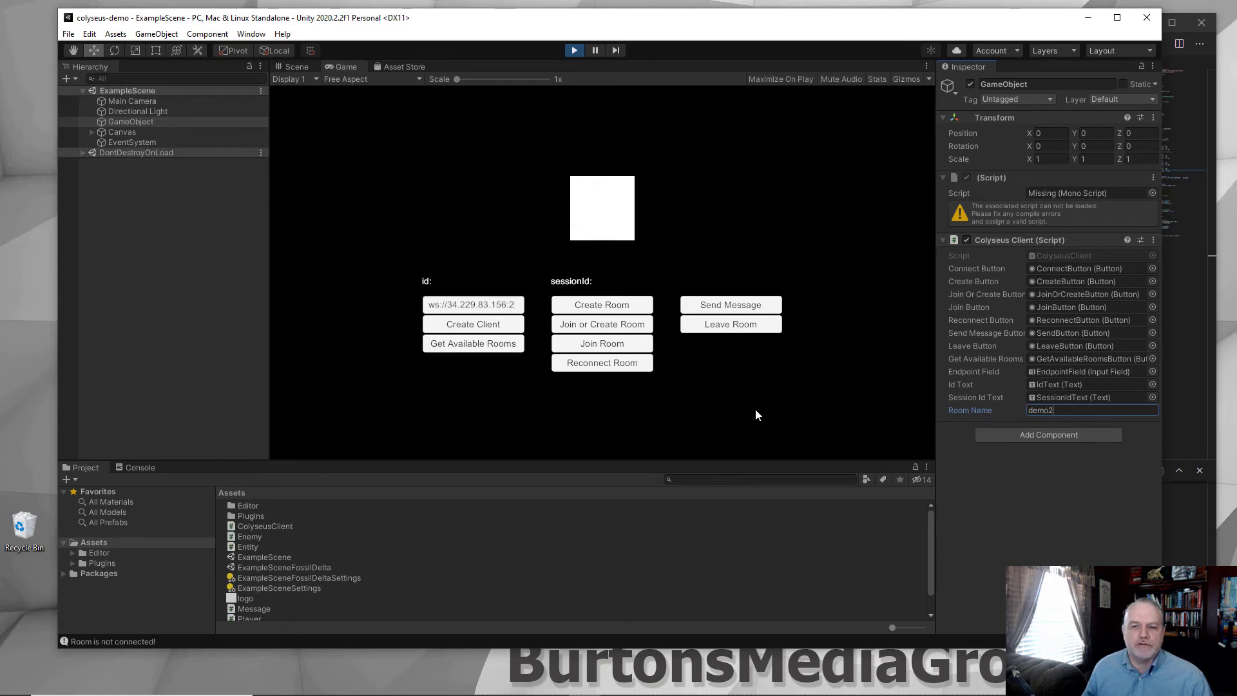
- Create the client and join or create the demo2 room on the remote server
left_click(473, 325)
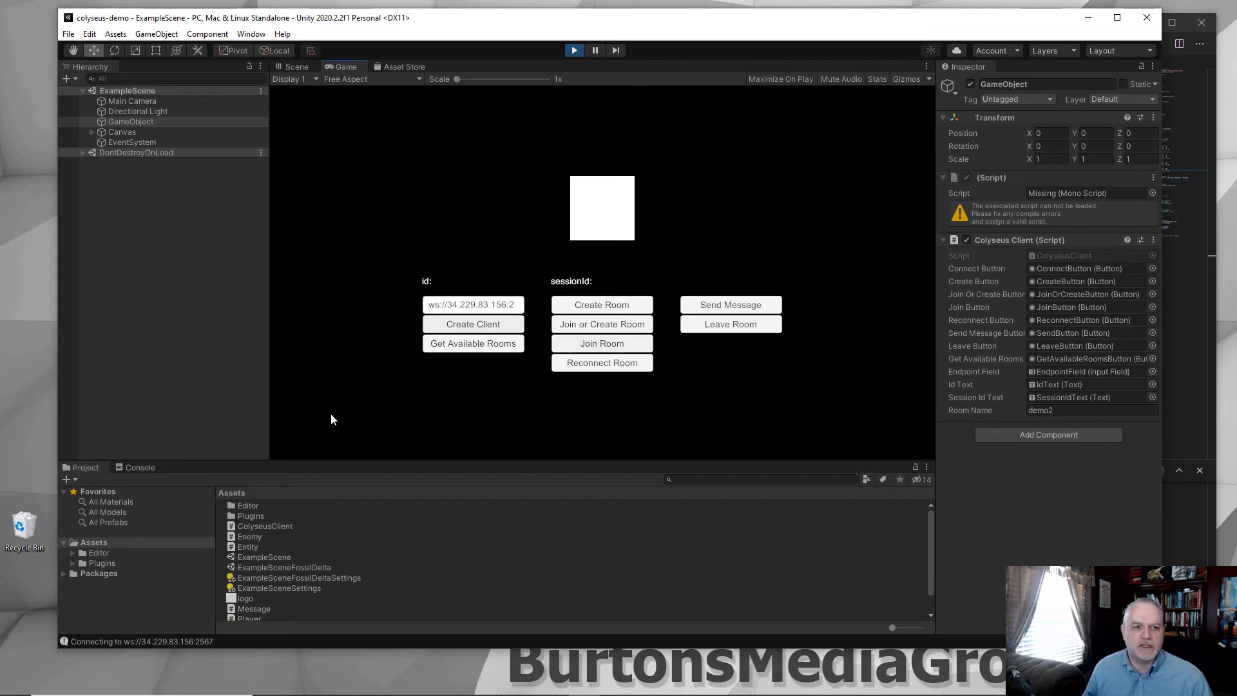
left_click(602, 304)
type("aaaaaaaaaaaaaaaa")
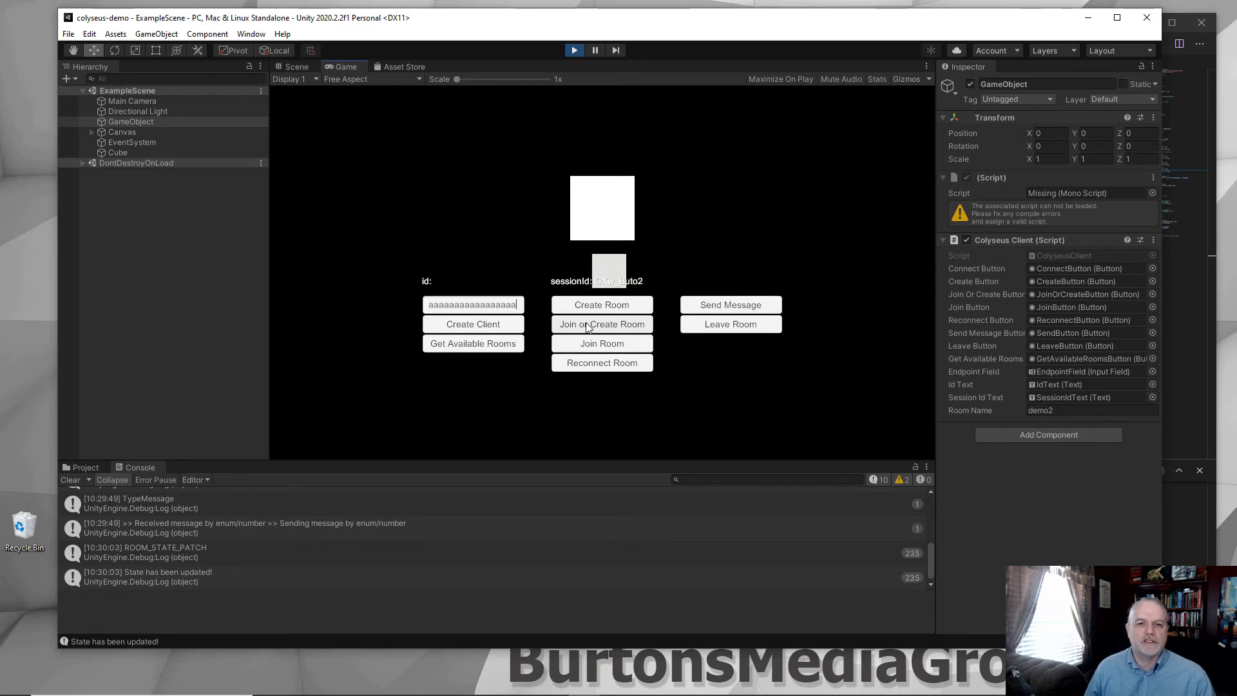
mouse_move(480, 230)
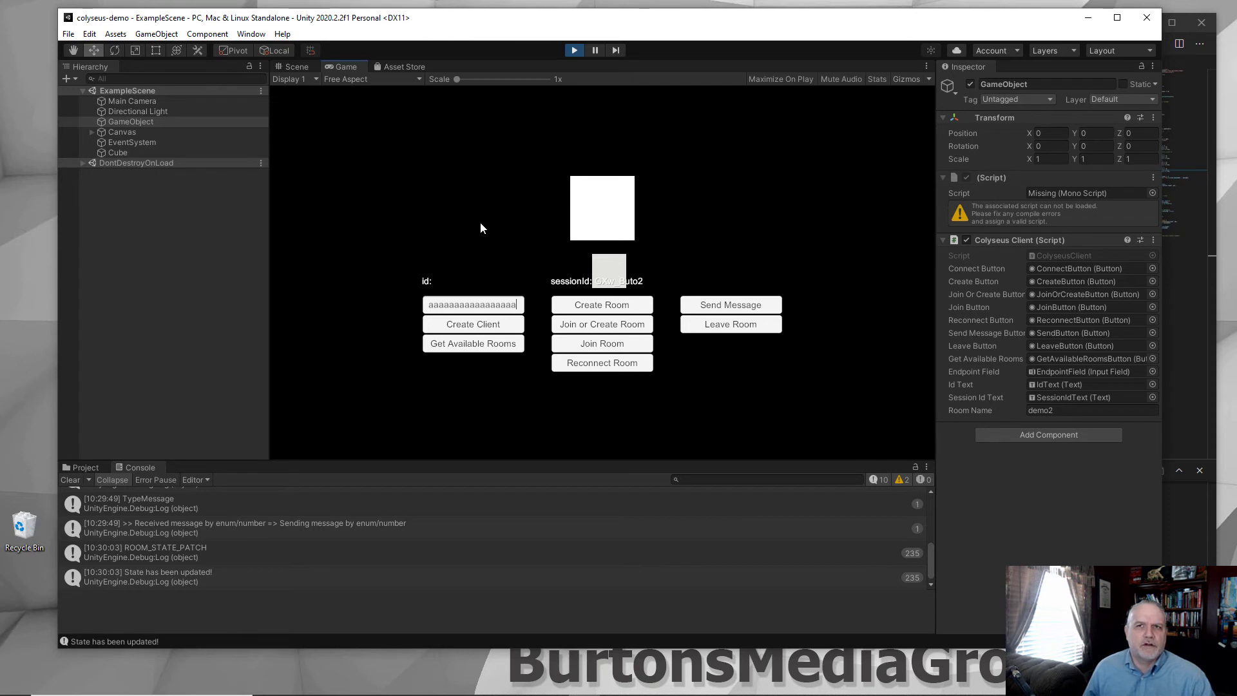
mouse_move(607, 308)
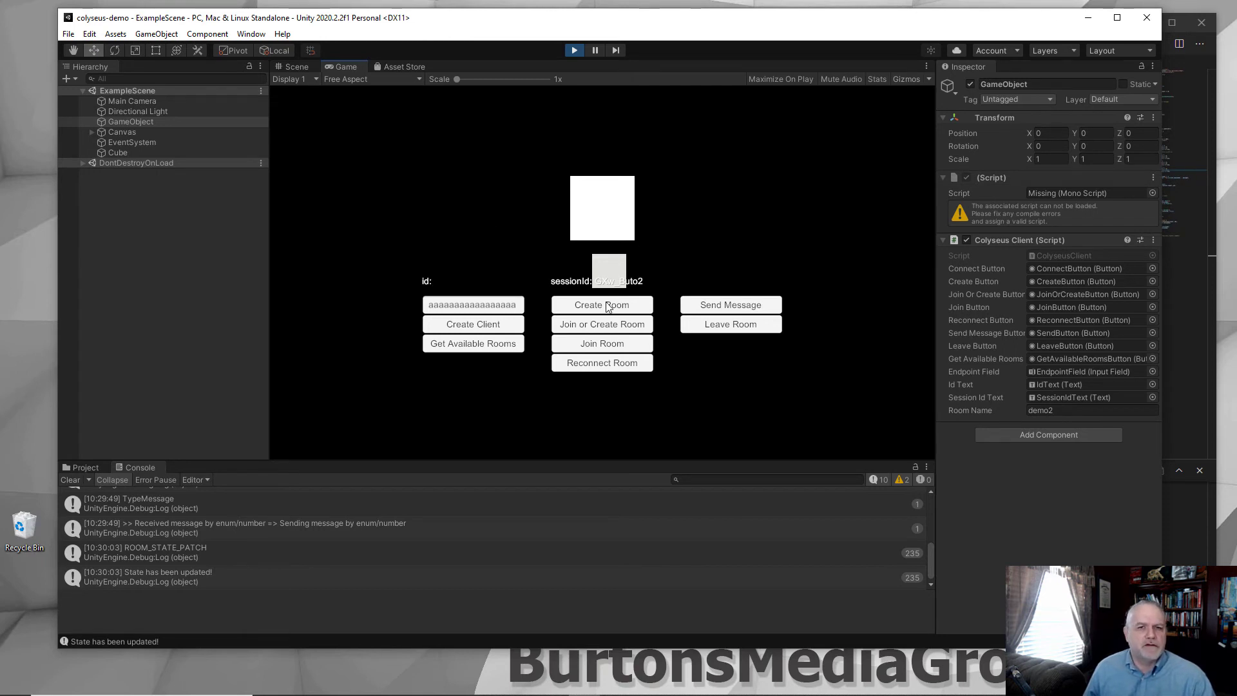
mouse_move(646, 277)
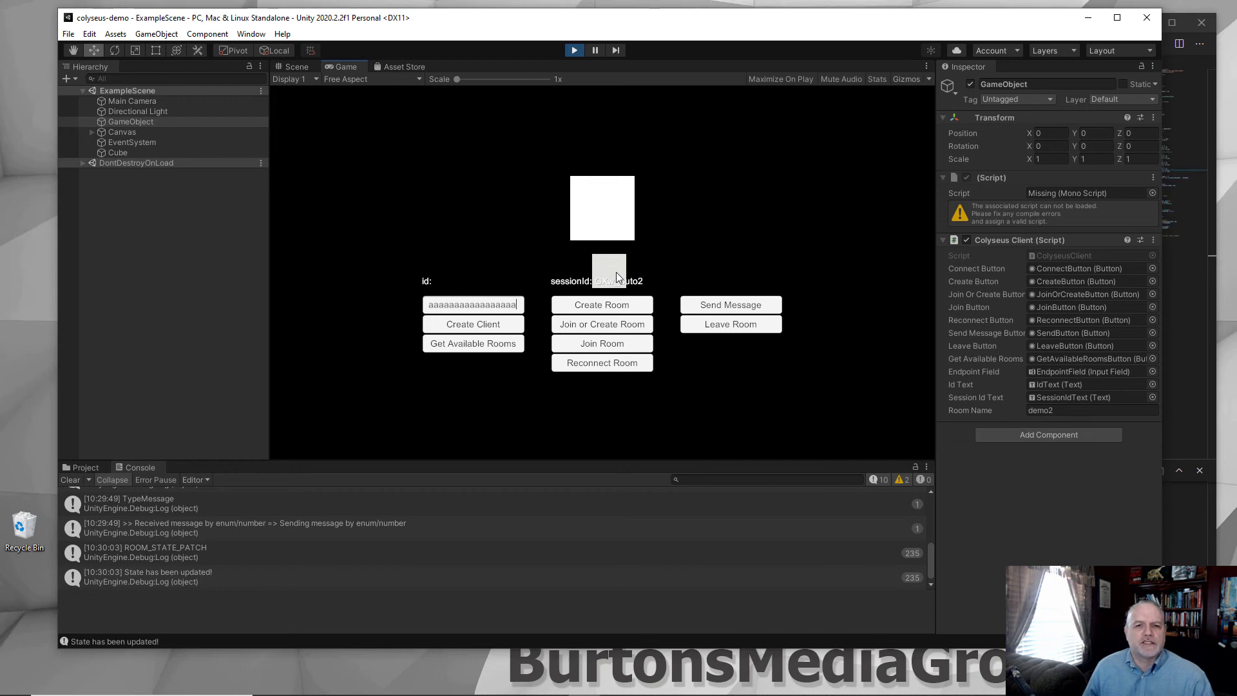
mouse_move(666, 268)
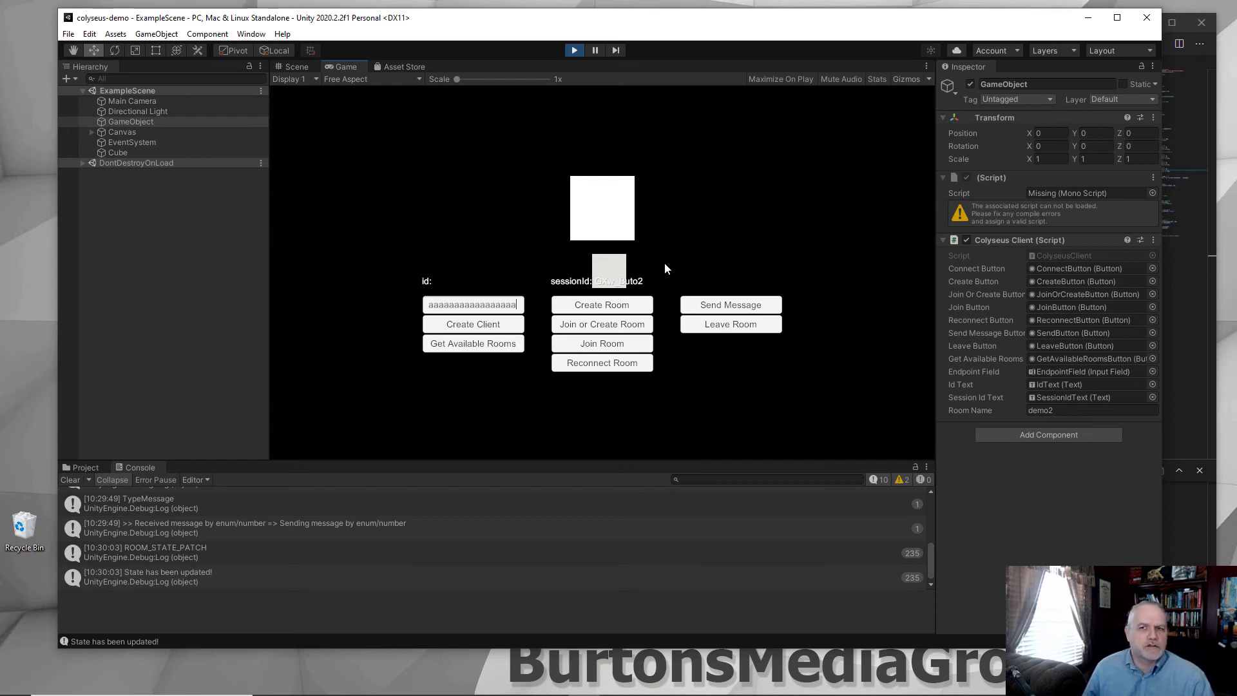